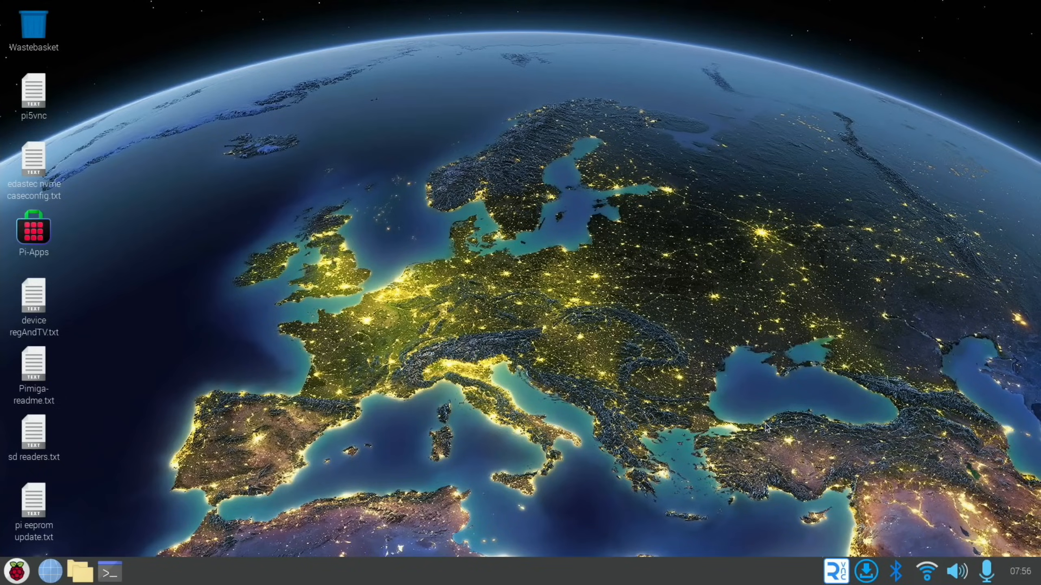
{"action": "mouse_move", "coordinate": [791, 404]}
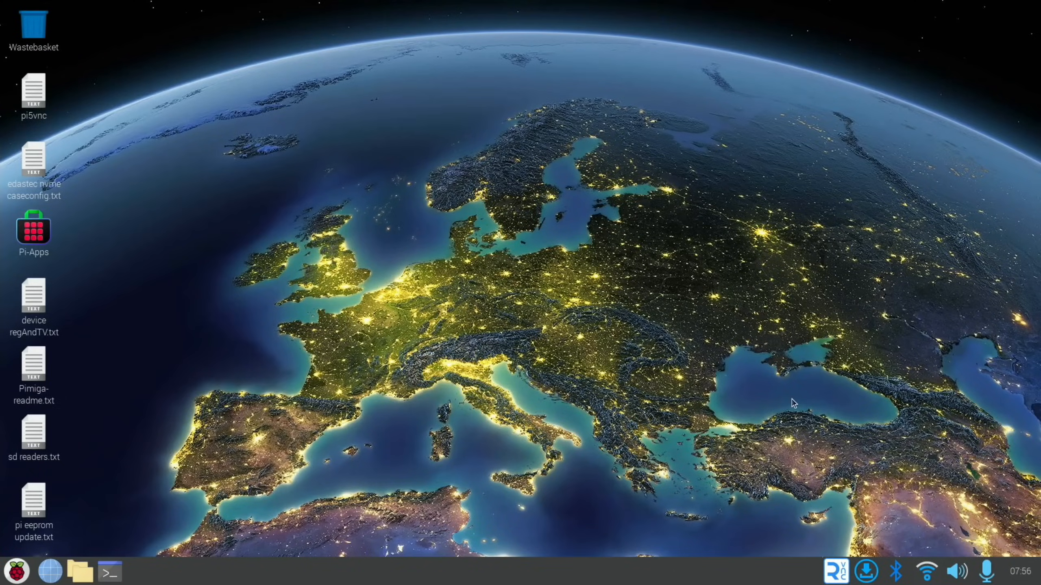
{"action": "mouse_move", "coordinate": [780, 470]}
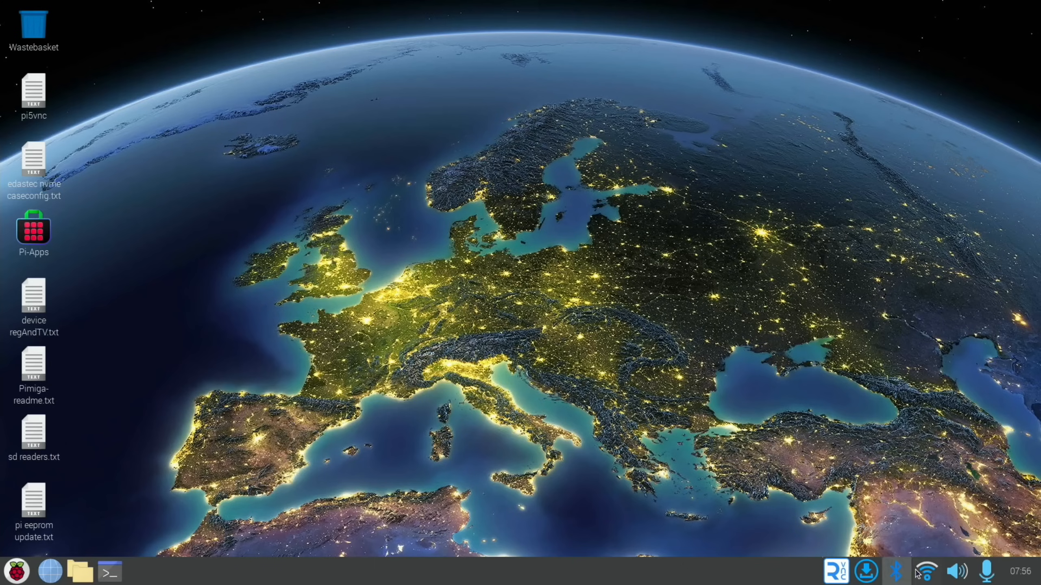
{"action": "mouse_move", "coordinate": [929, 575]}
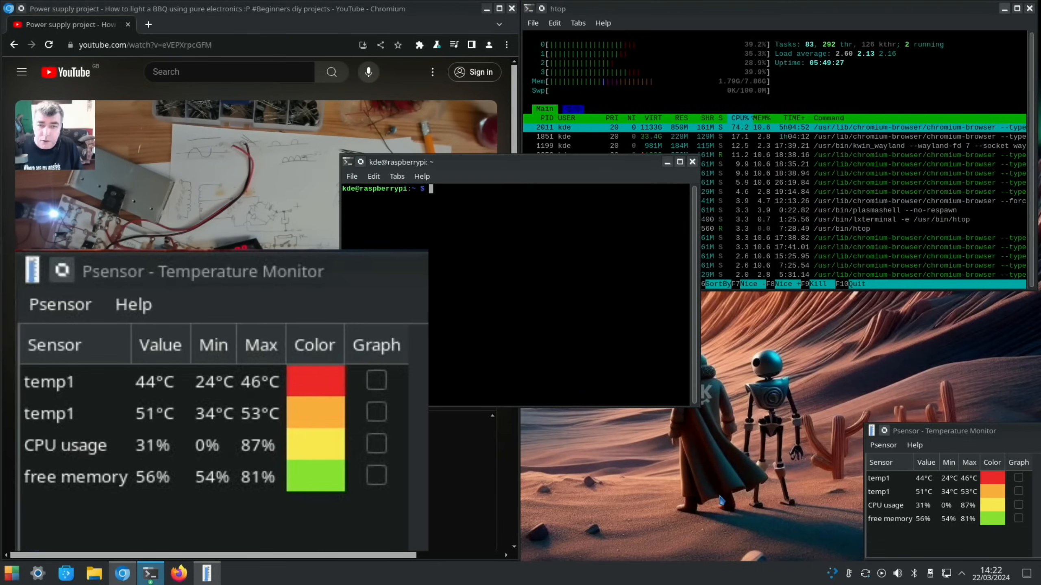
Run neofetch in the terminal while Psensor shows temperature, CPU usage and free memory
{"action": "type", "text": "neofetch"}
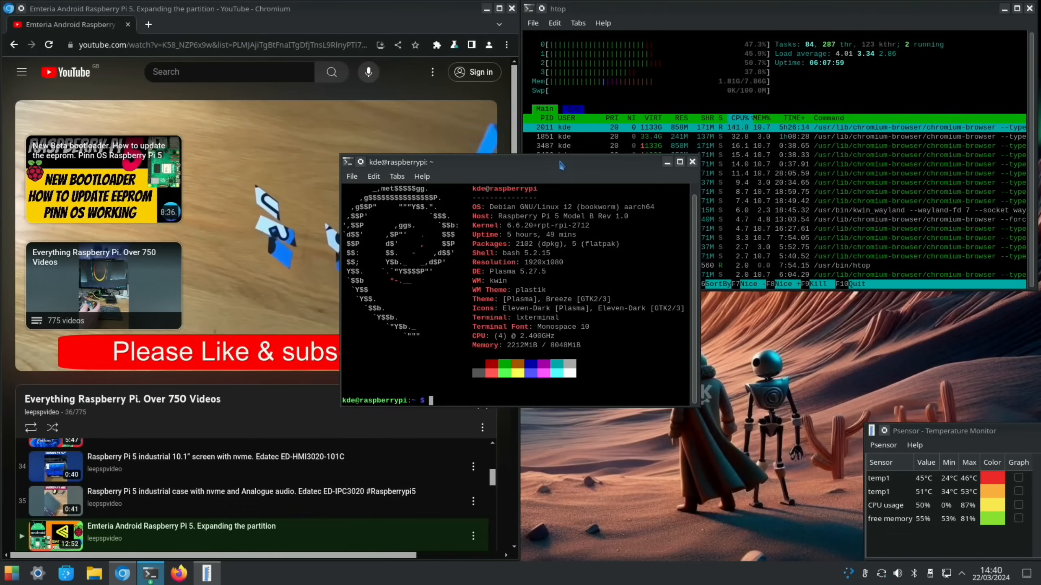
Run neofetch again, then launch the PCManFM file manager from the taskbar
{"action": "type", "text": "neofetch"}
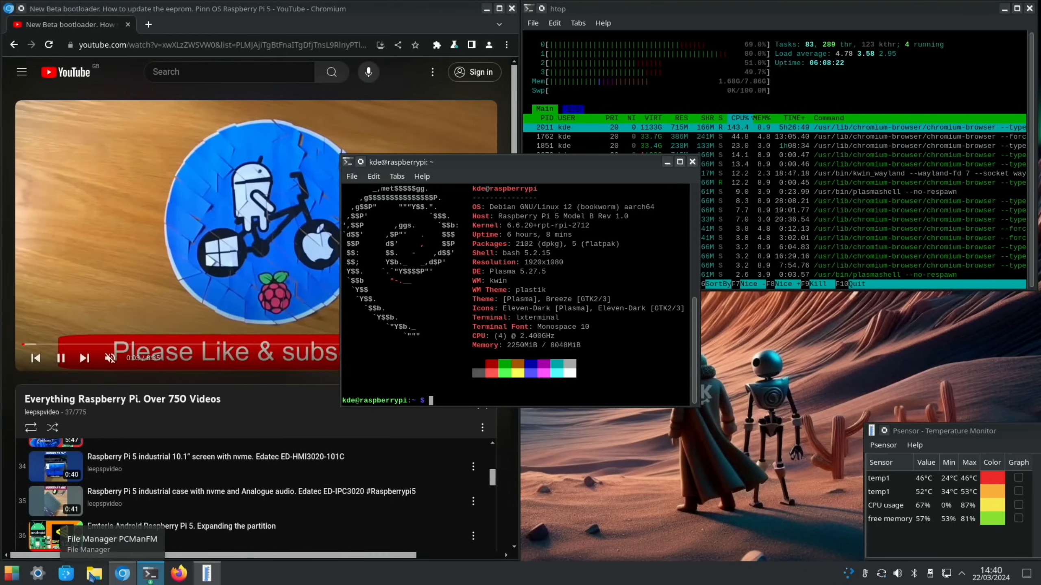
{"action": "left_click", "coordinate": [92, 573]}
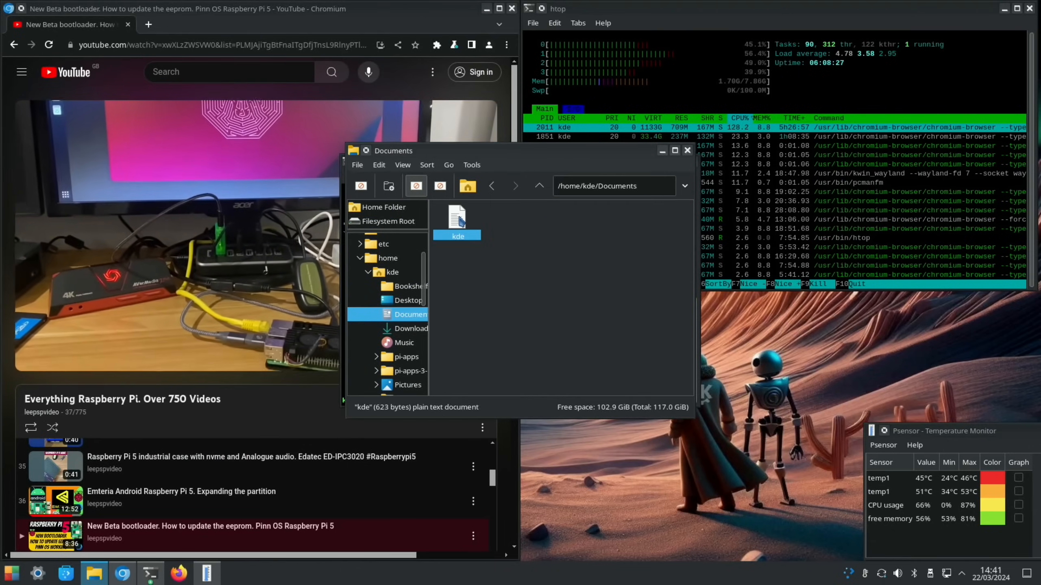
Open the kde text file in /home/kde/Documents
{"action": "double_click", "coordinate": [457, 218]}
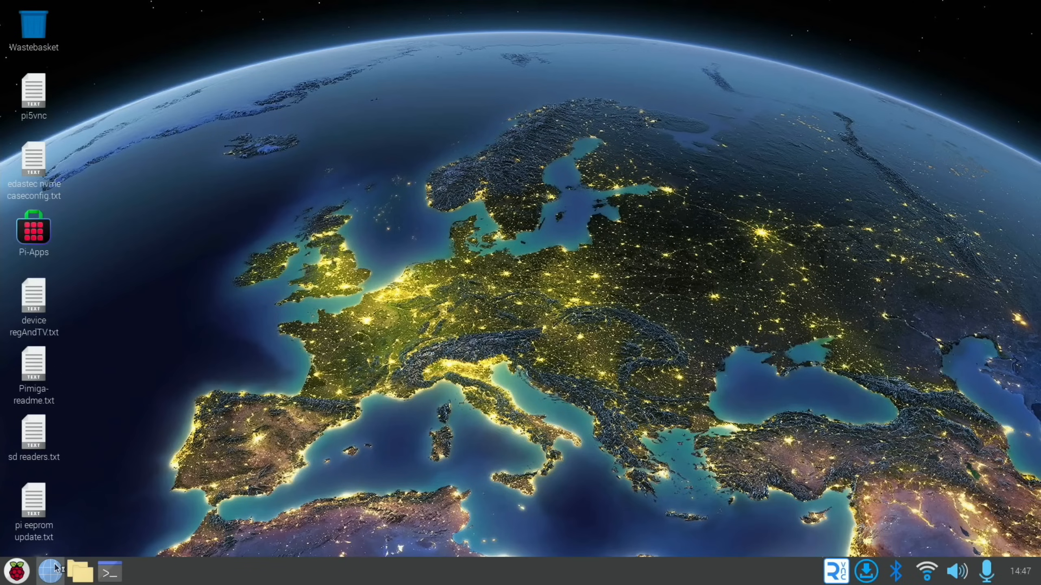
Search DuckDuckGo for 'leepspvideo' in Chromium and bring the results window forward
{"action": "left_click", "coordinate": [50, 571]}
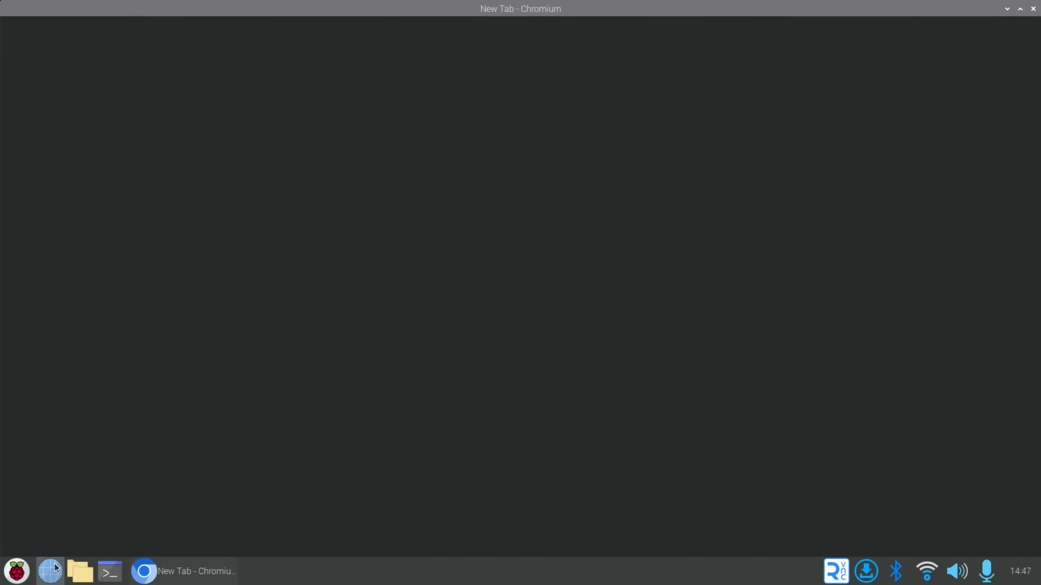
{"action": "type", "text": "leepspv"}
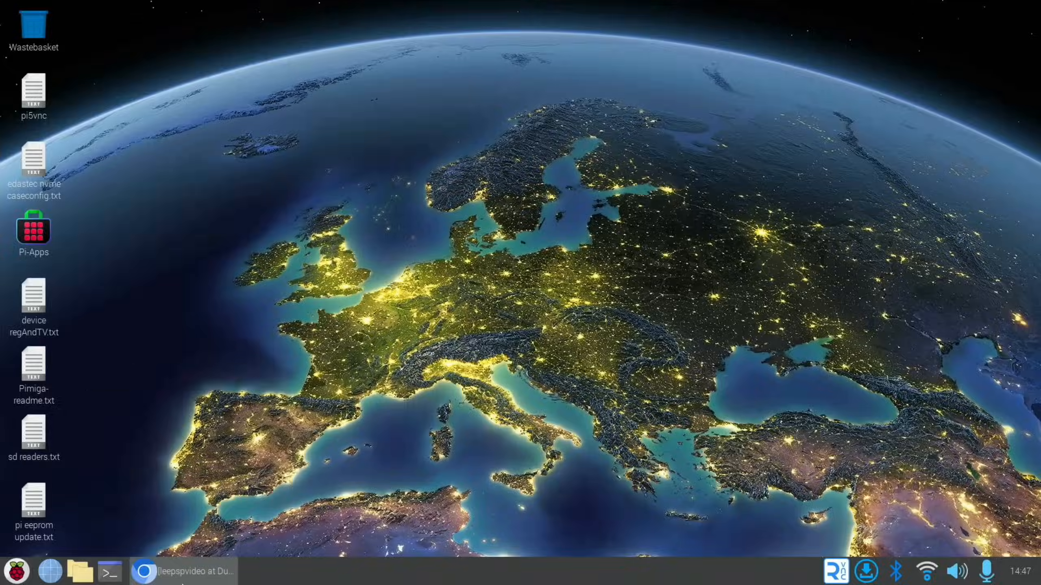
{"action": "left_click", "coordinate": [146, 571]}
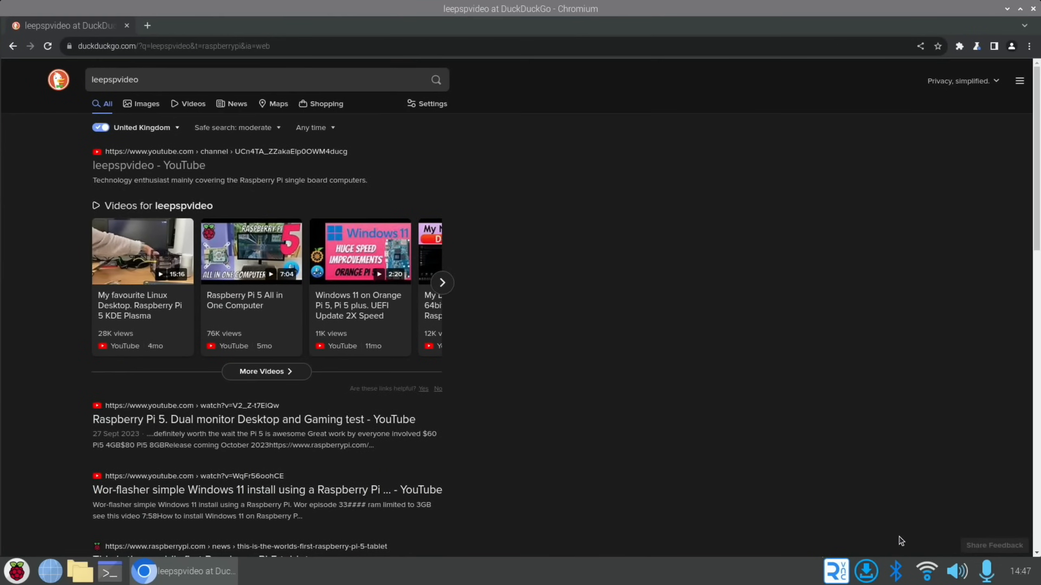
{"action": "mouse_move", "coordinate": [452, 407]}
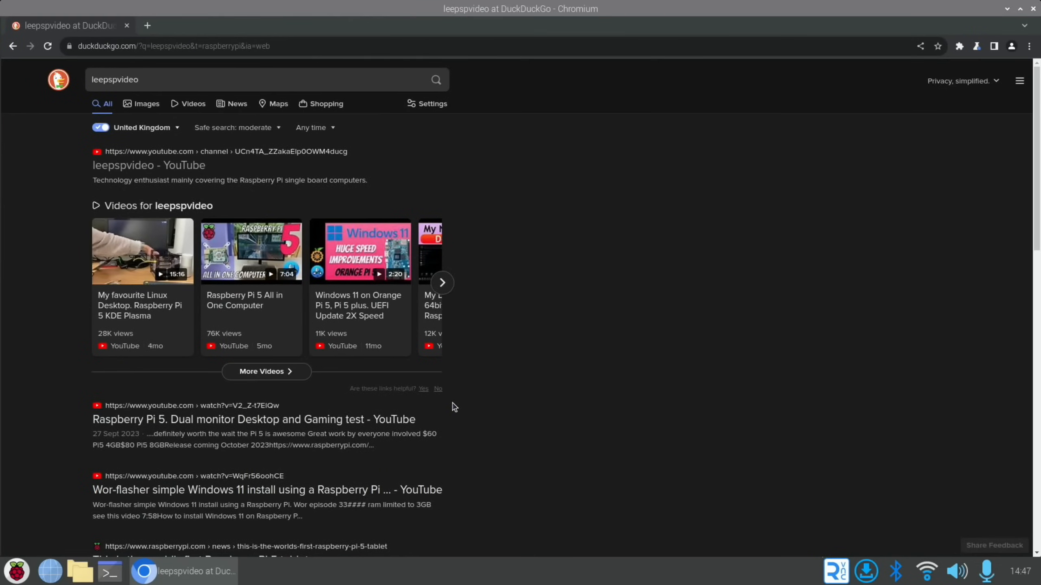